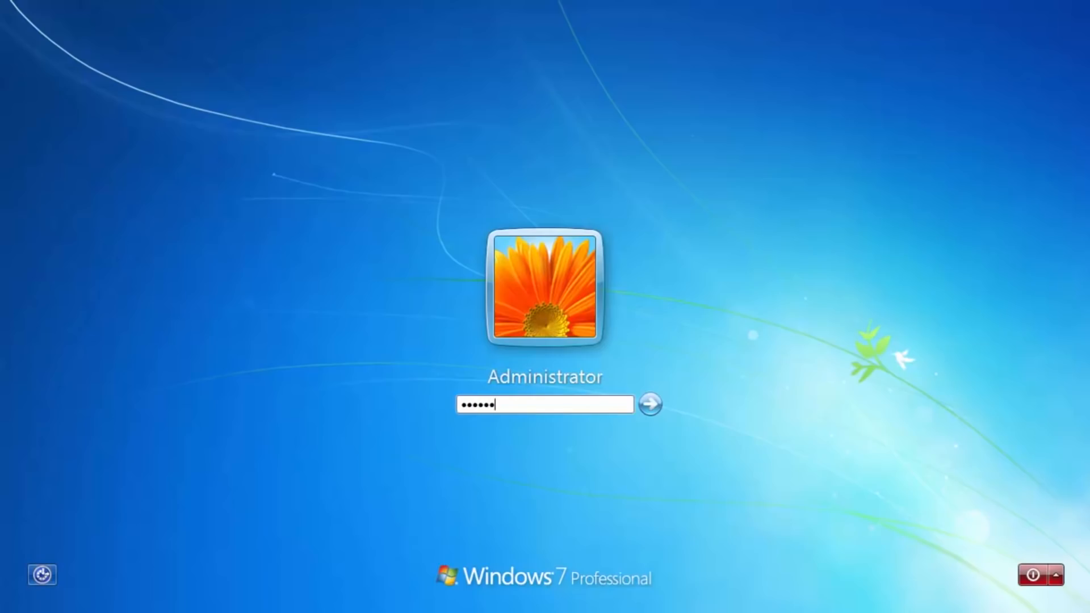
Submit the entered Administrator password to sign in to Windows 7
{"action": "left_click", "coordinate": [654, 404]}
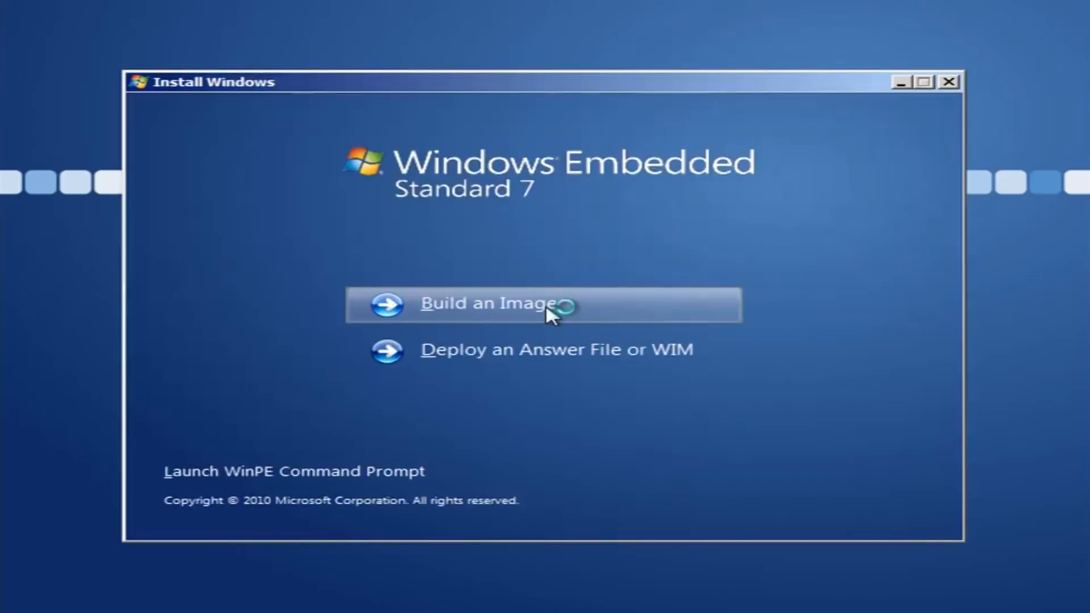
Choose Build an Image and accept the license terms to continue setup
{"action": "left_click", "coordinate": [486, 304]}
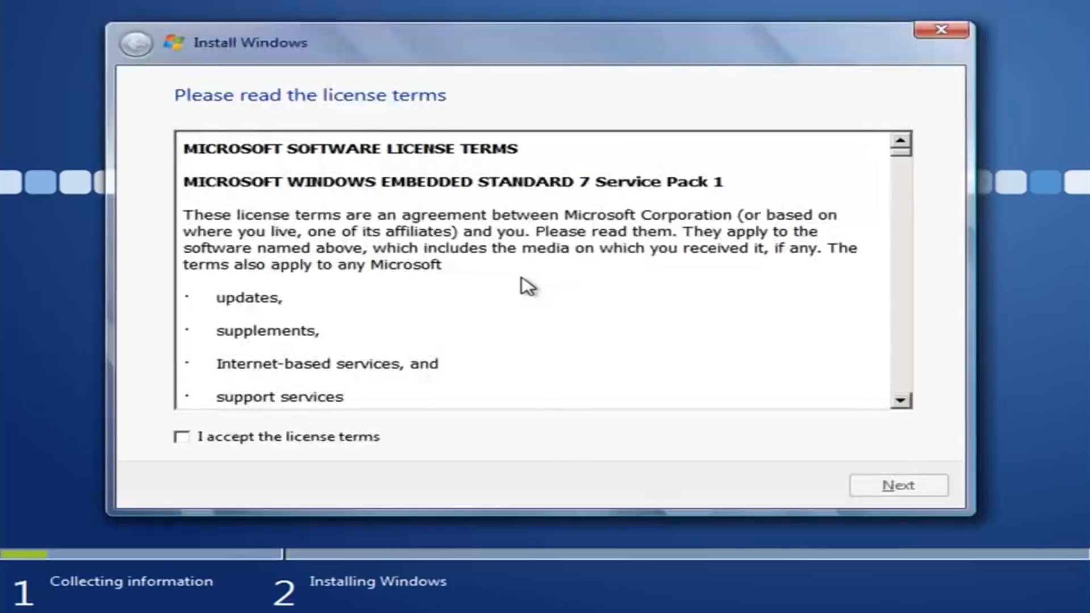
{"action": "left_click", "coordinate": [182, 437]}
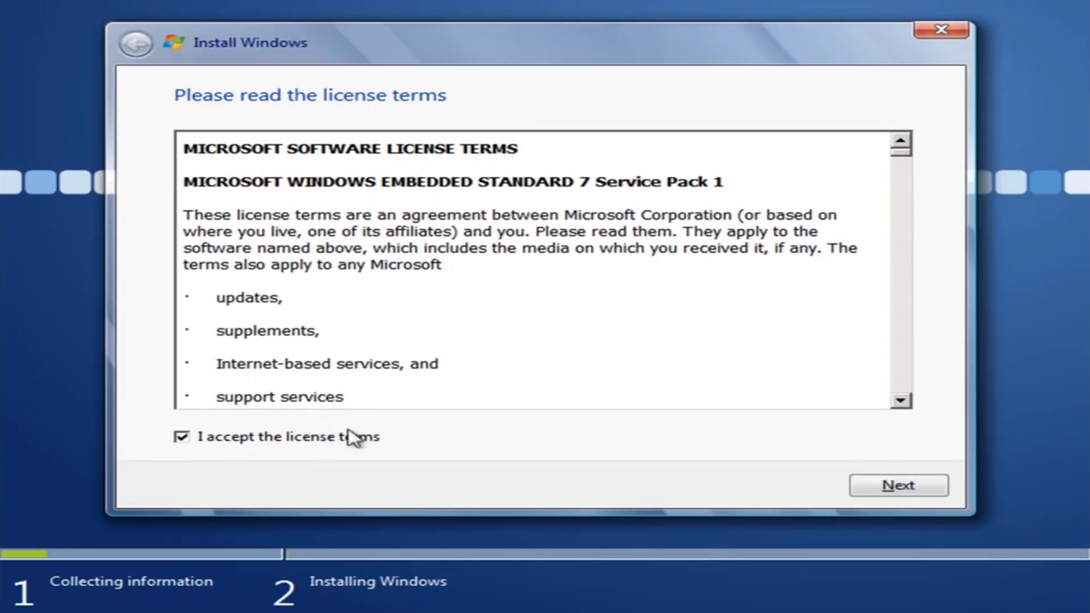
{"action": "left_click", "coordinate": [898, 486]}
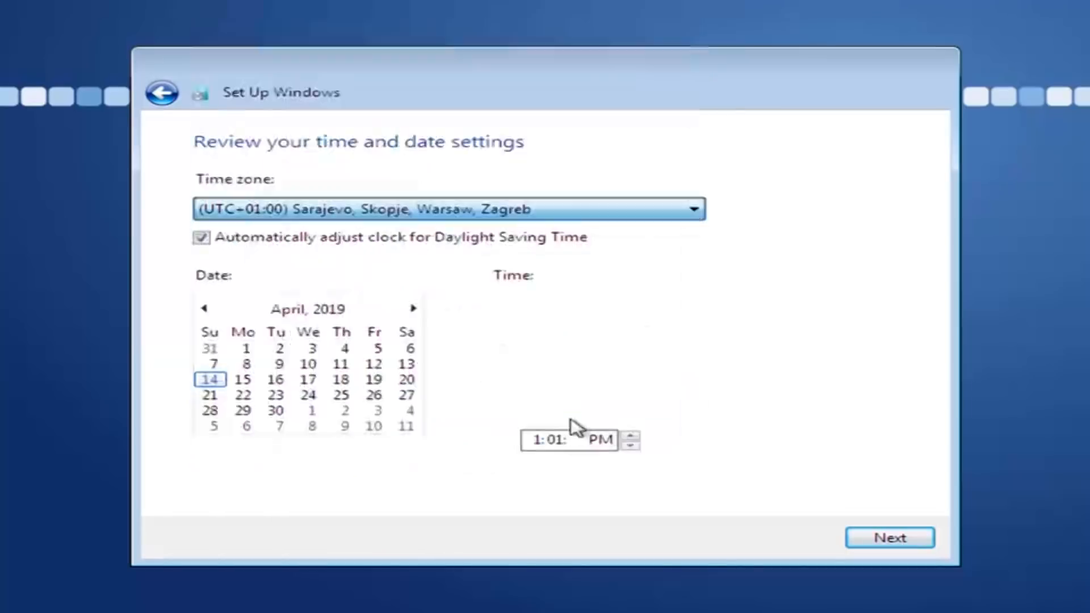
Confirm the UTC+01:00 time zone and current date to finish setup
{"action": "left_click", "coordinate": [890, 538]}
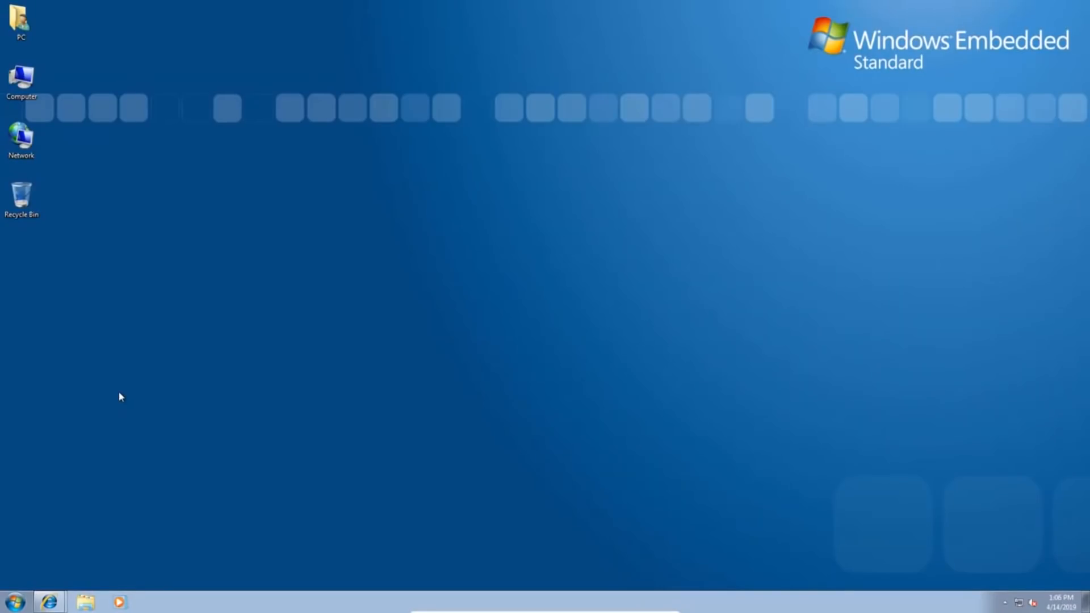
{"action": "mouse_move", "coordinate": [50, 111]}
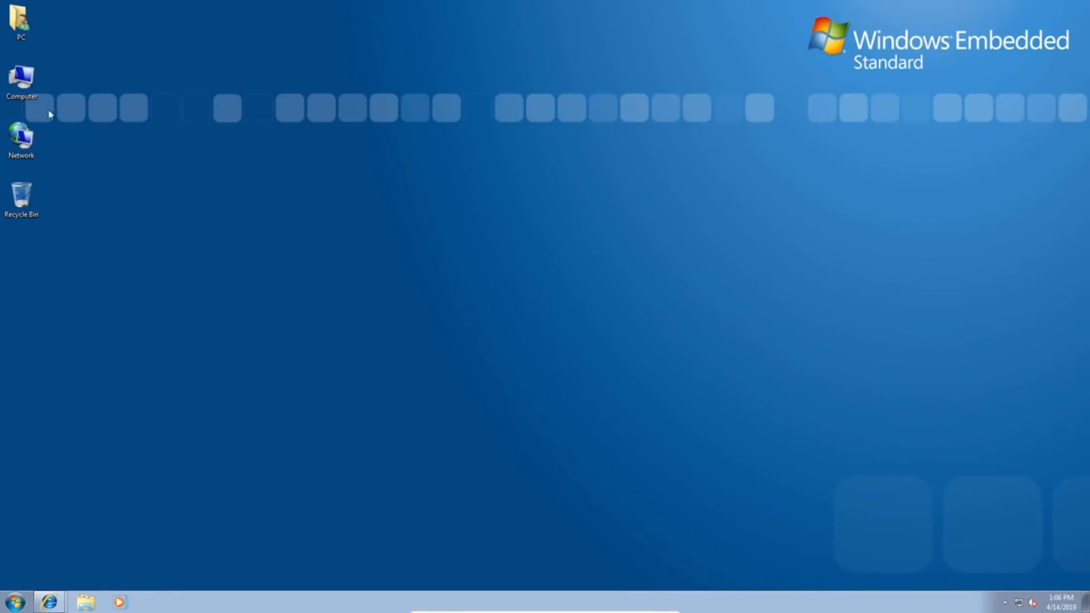